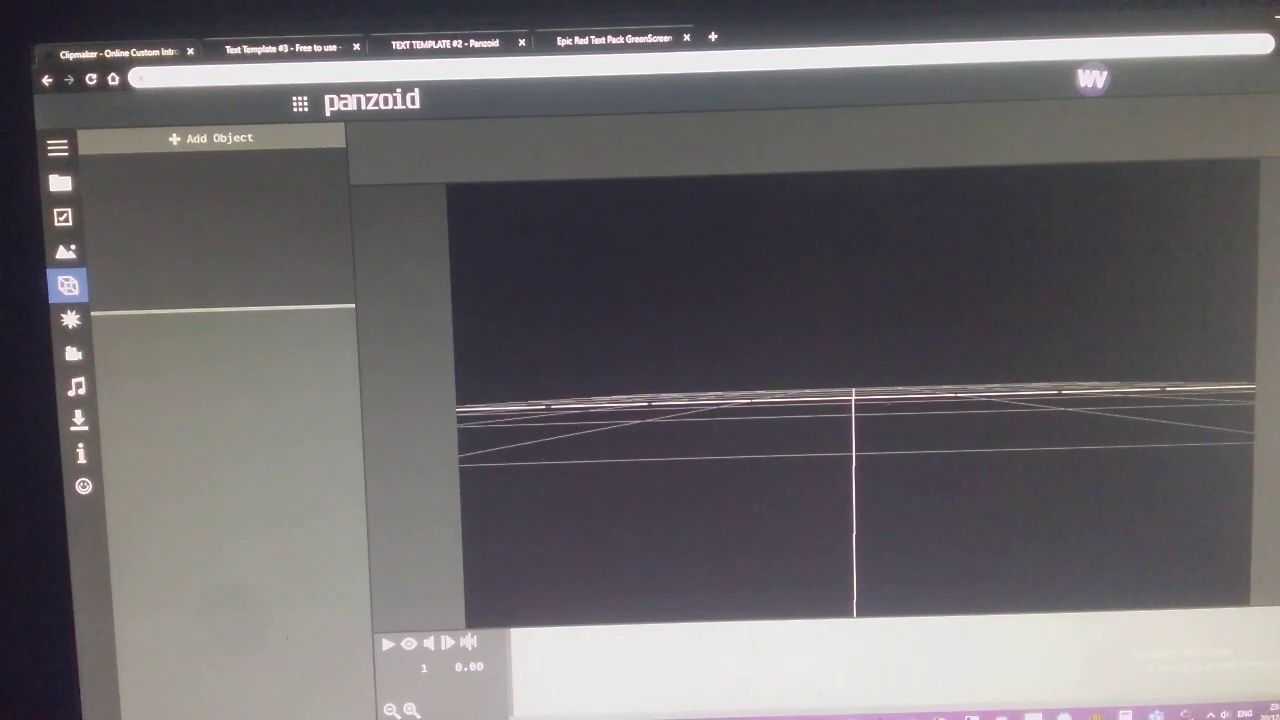
mouse_move(568, 348)
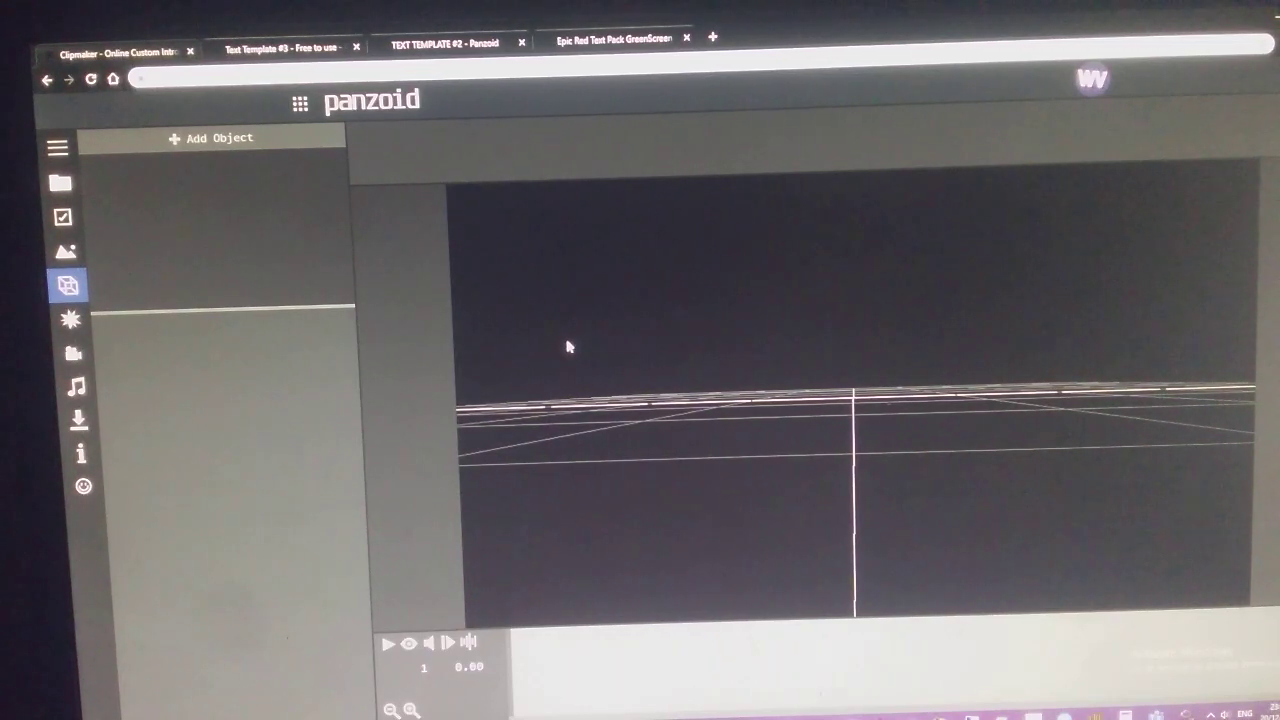
mouse_move(544, 338)
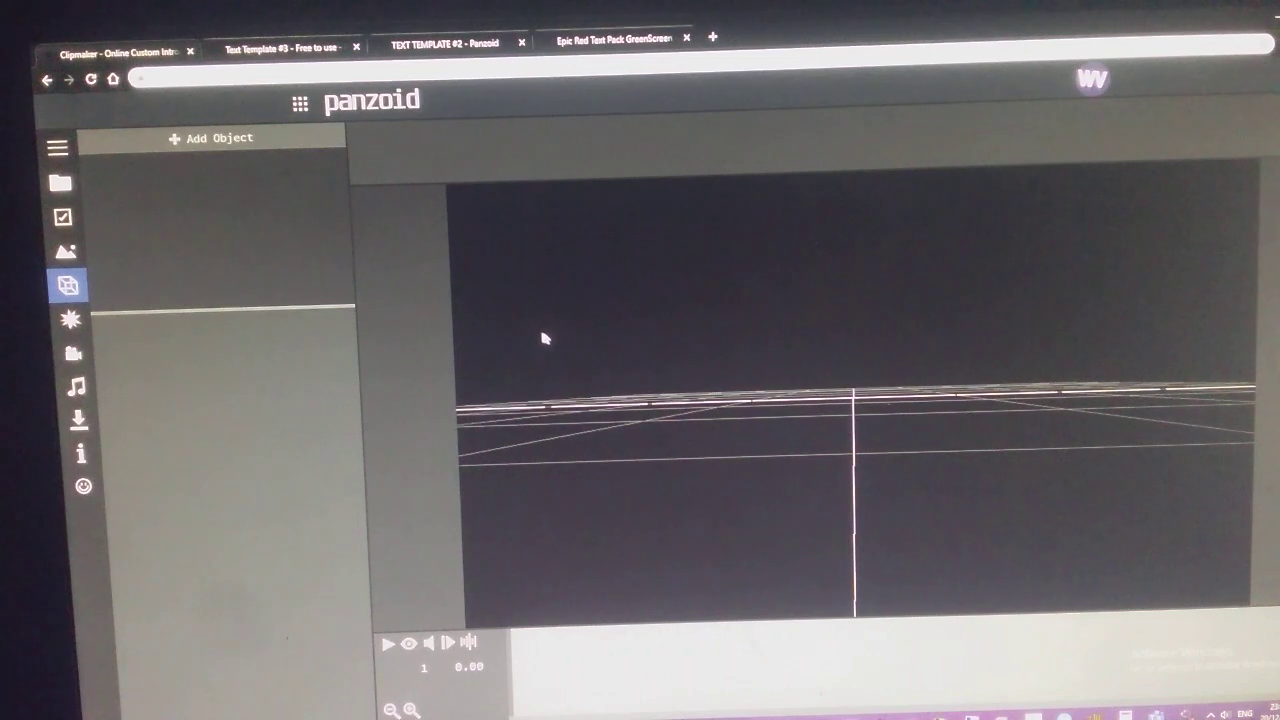
mouse_move(264, 144)
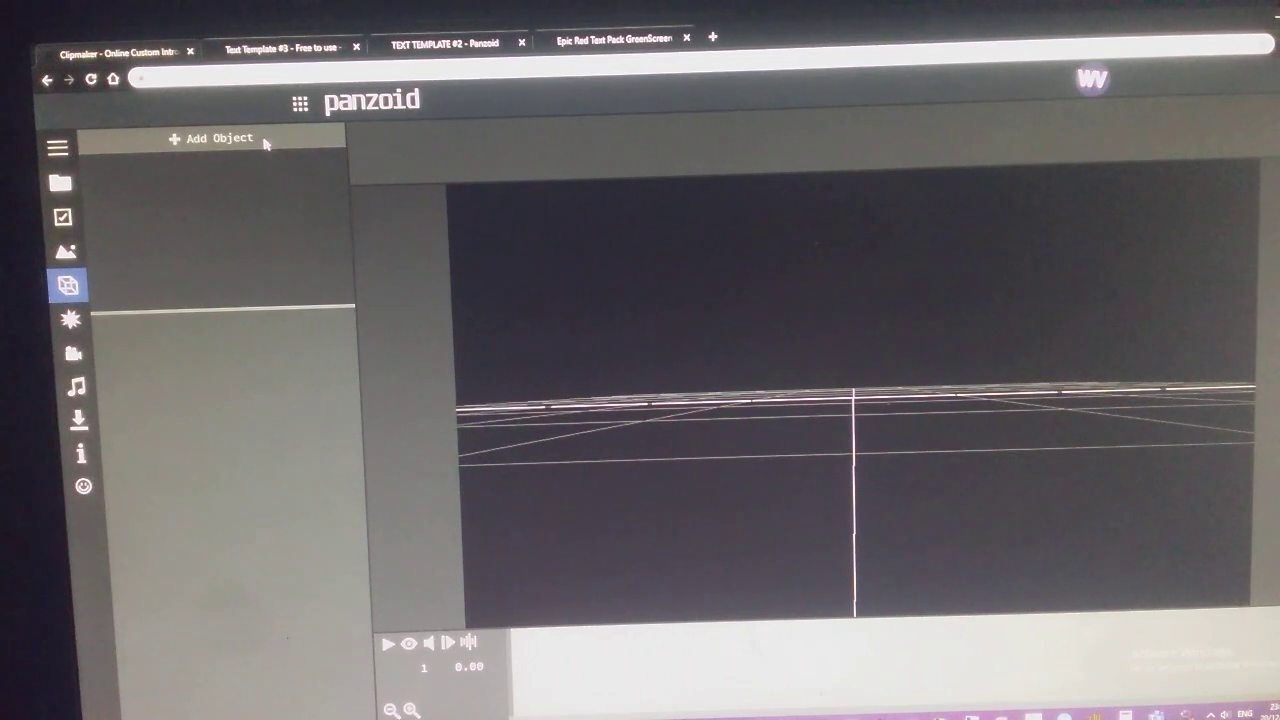
Add a 3D Text object so the CLIPMAKER lettering appears in the scene.
click(210, 138)
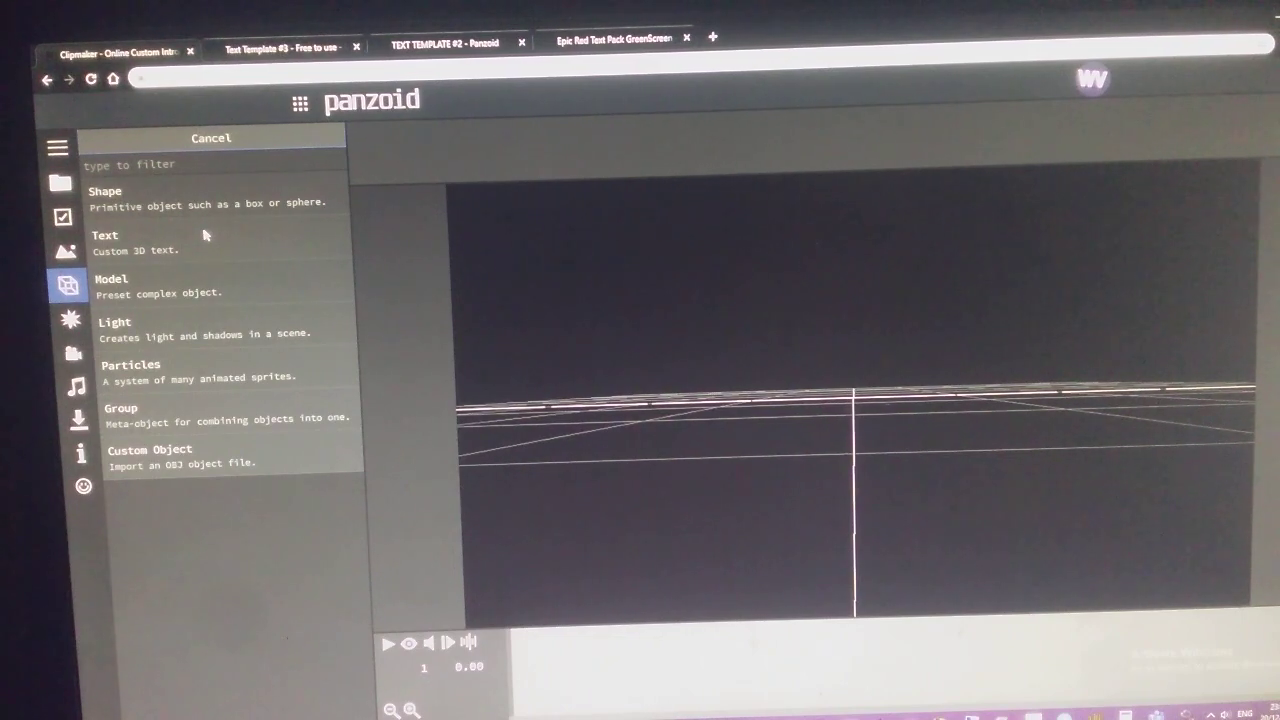
click(104, 240)
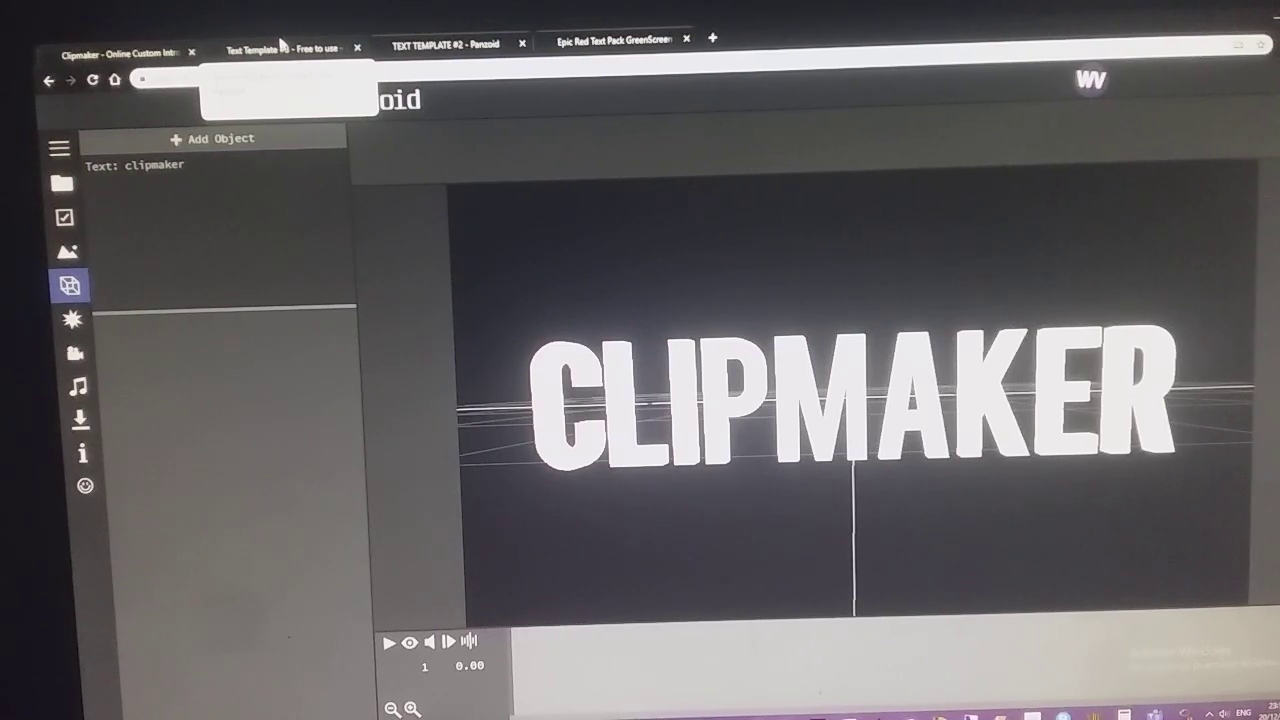
click(284, 50)
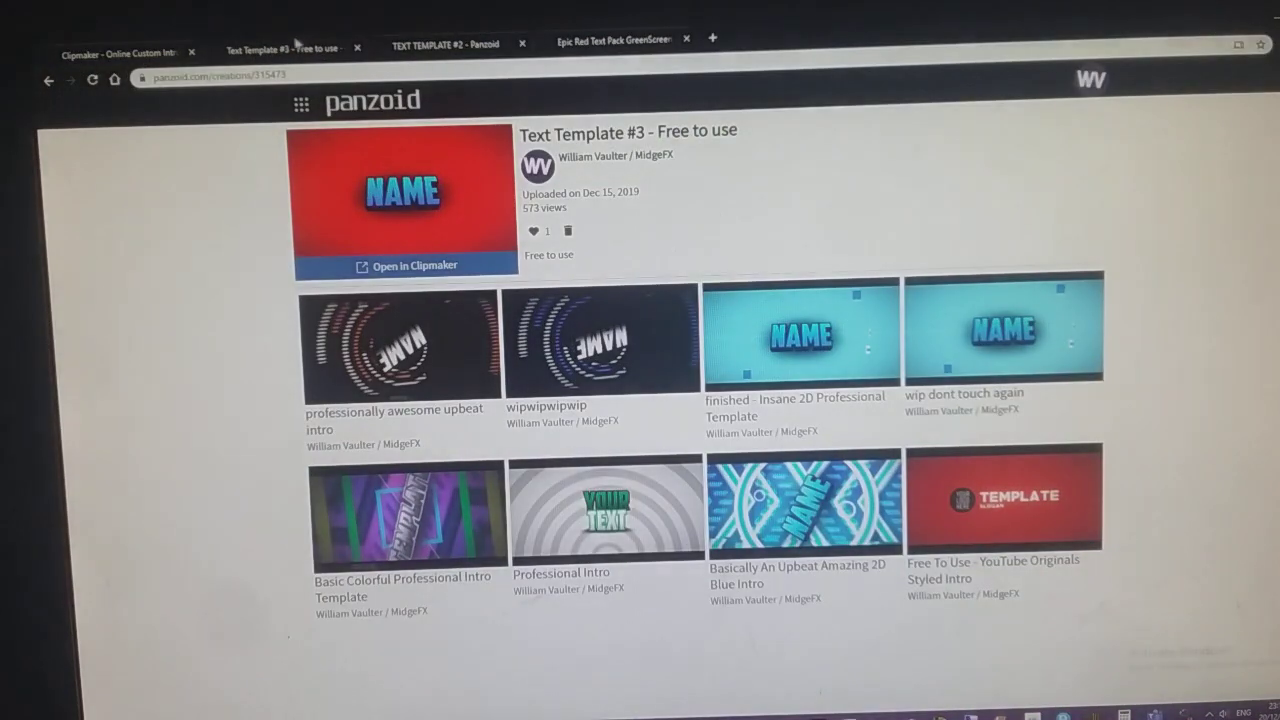
click(444, 44)
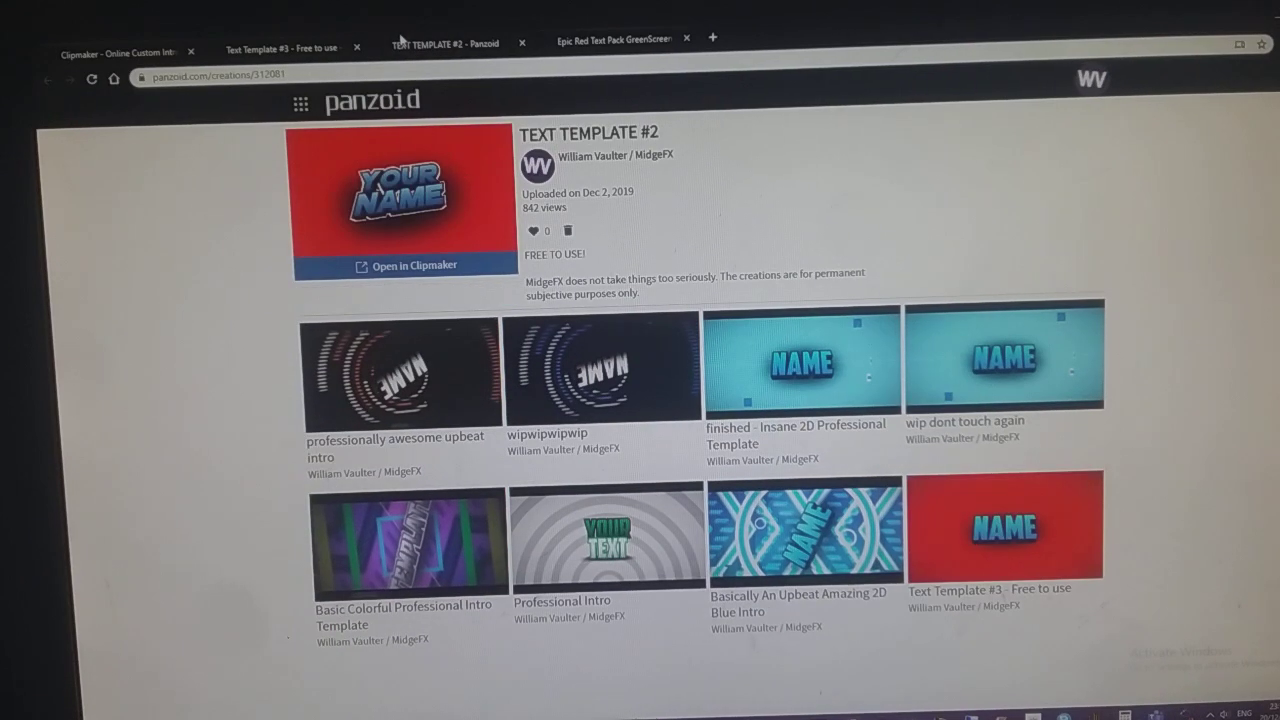
mouse_move(614, 44)
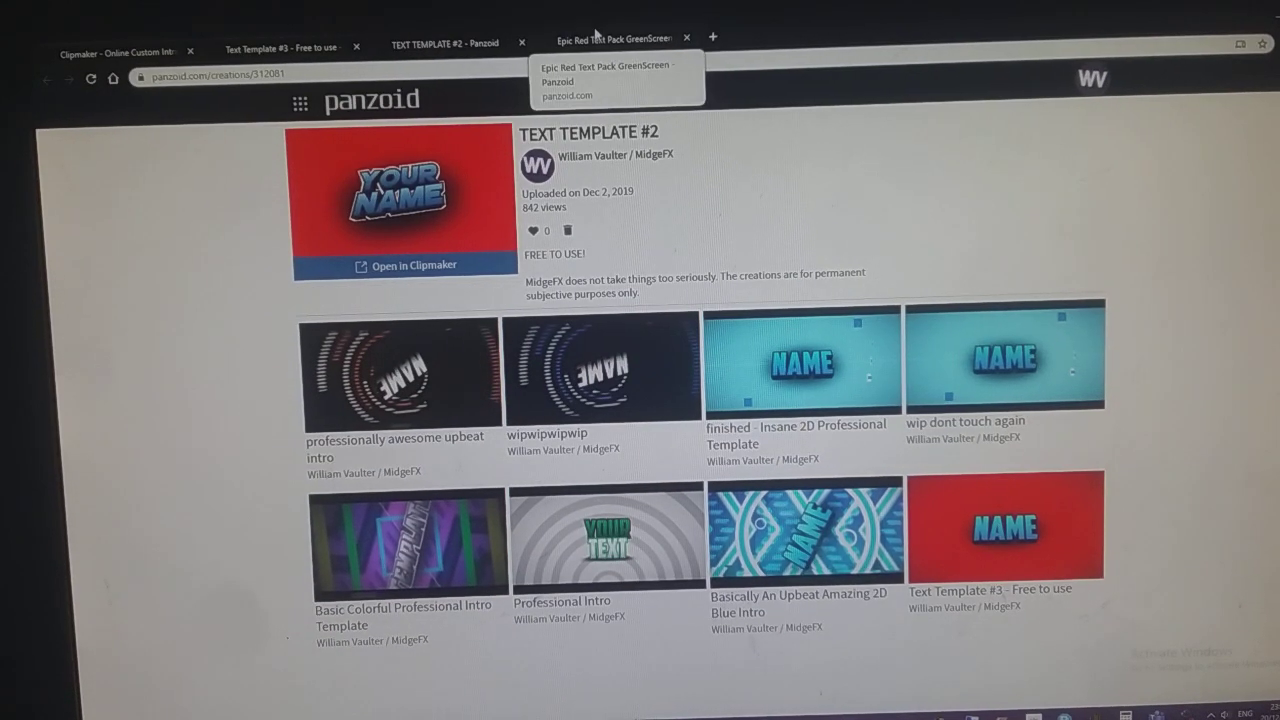
click(614, 38)
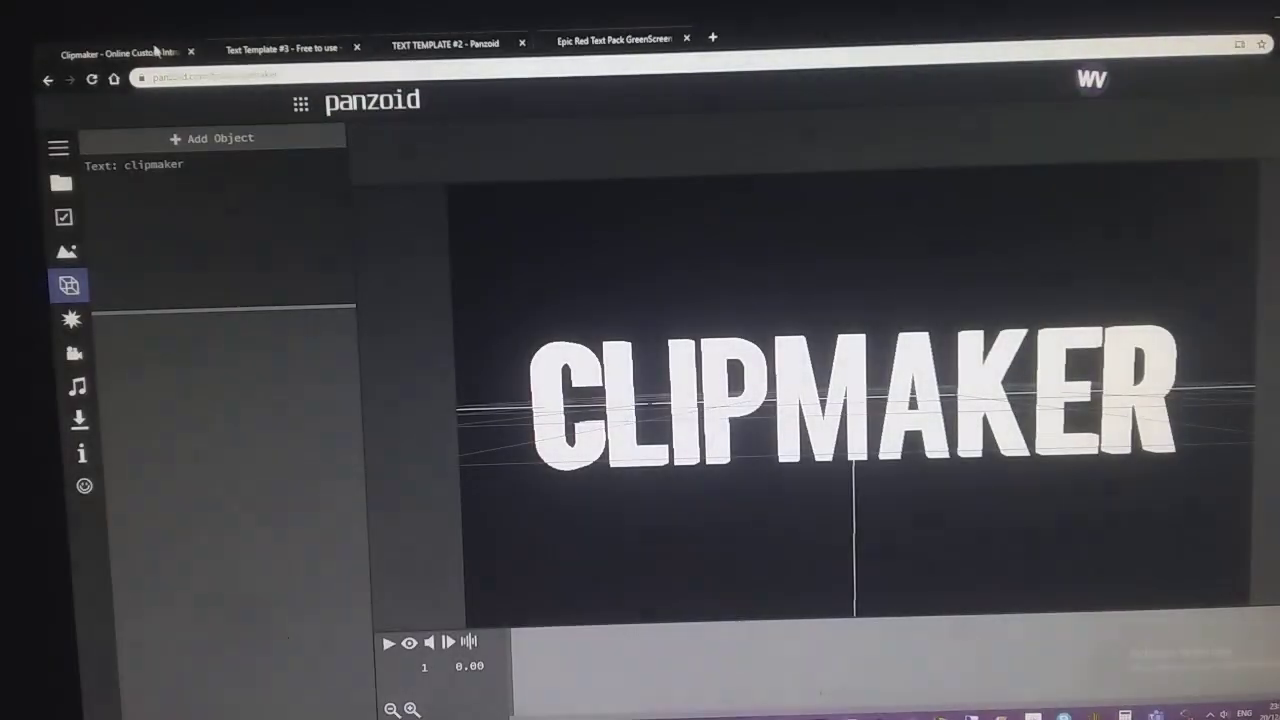
Select the CLIPMAKER text object, try the Appearance image option, and browse its fonts.
click(136, 164)
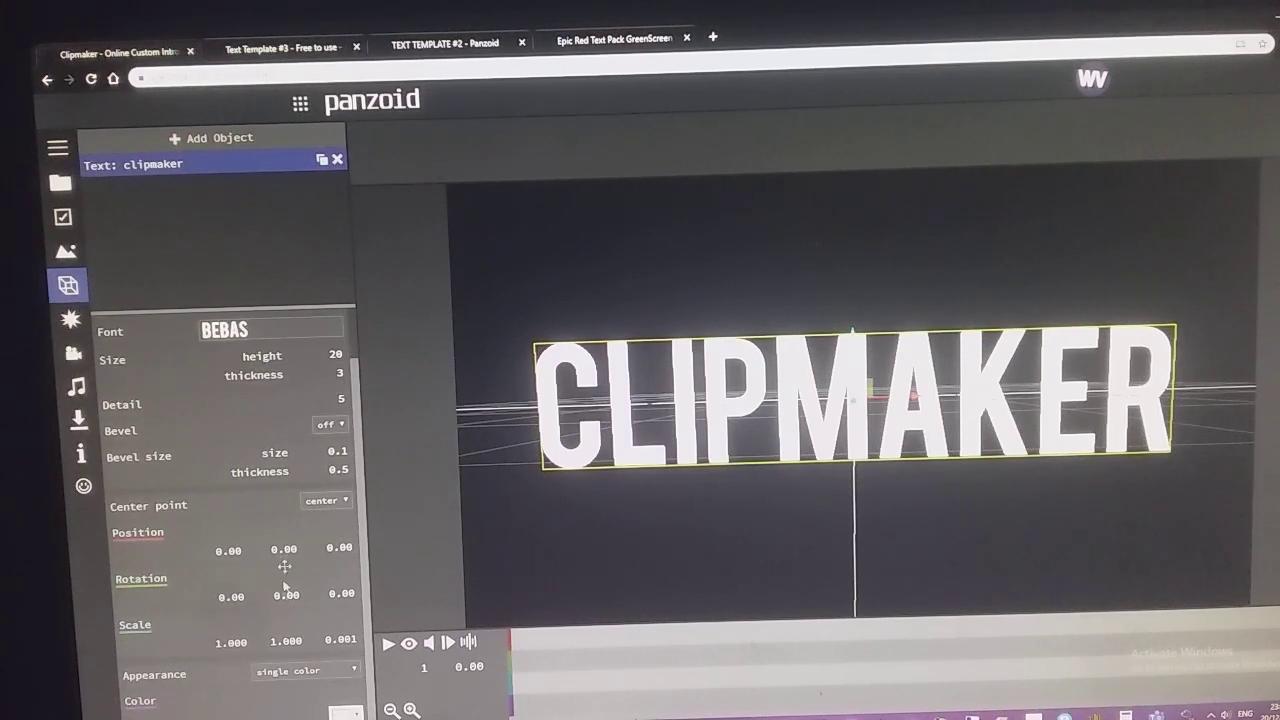
click(300, 670)
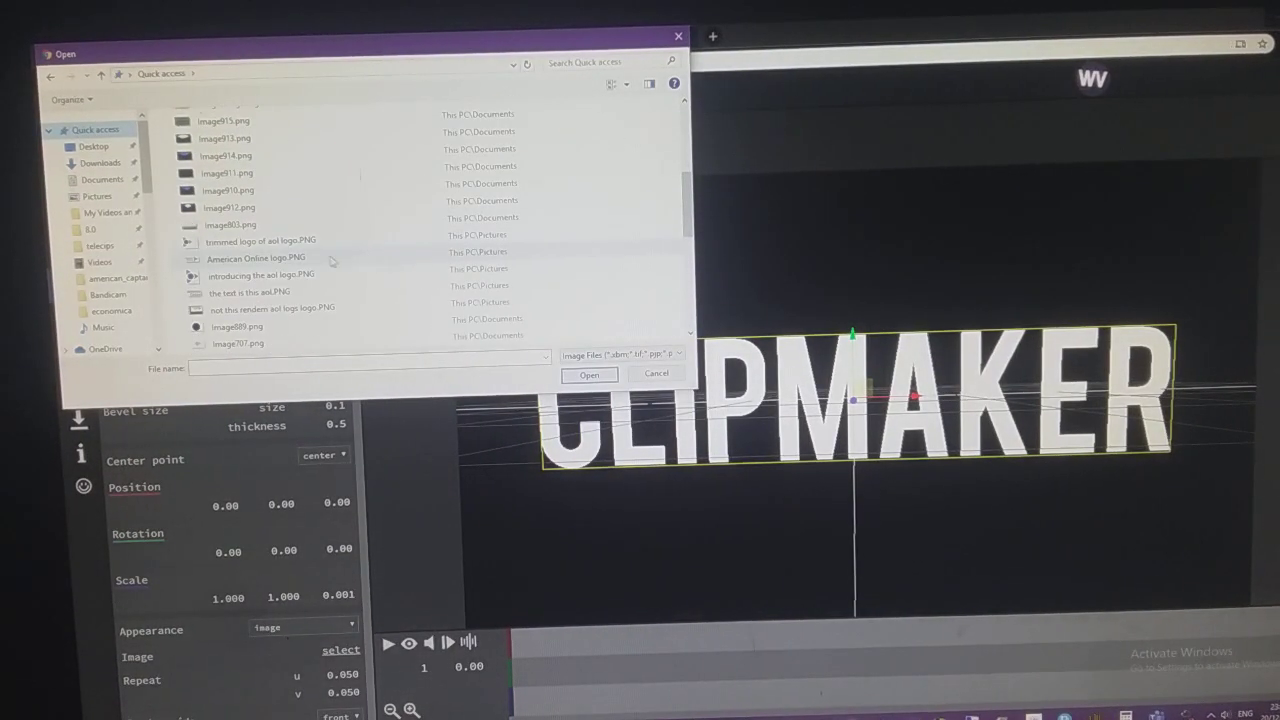
click(656, 374)
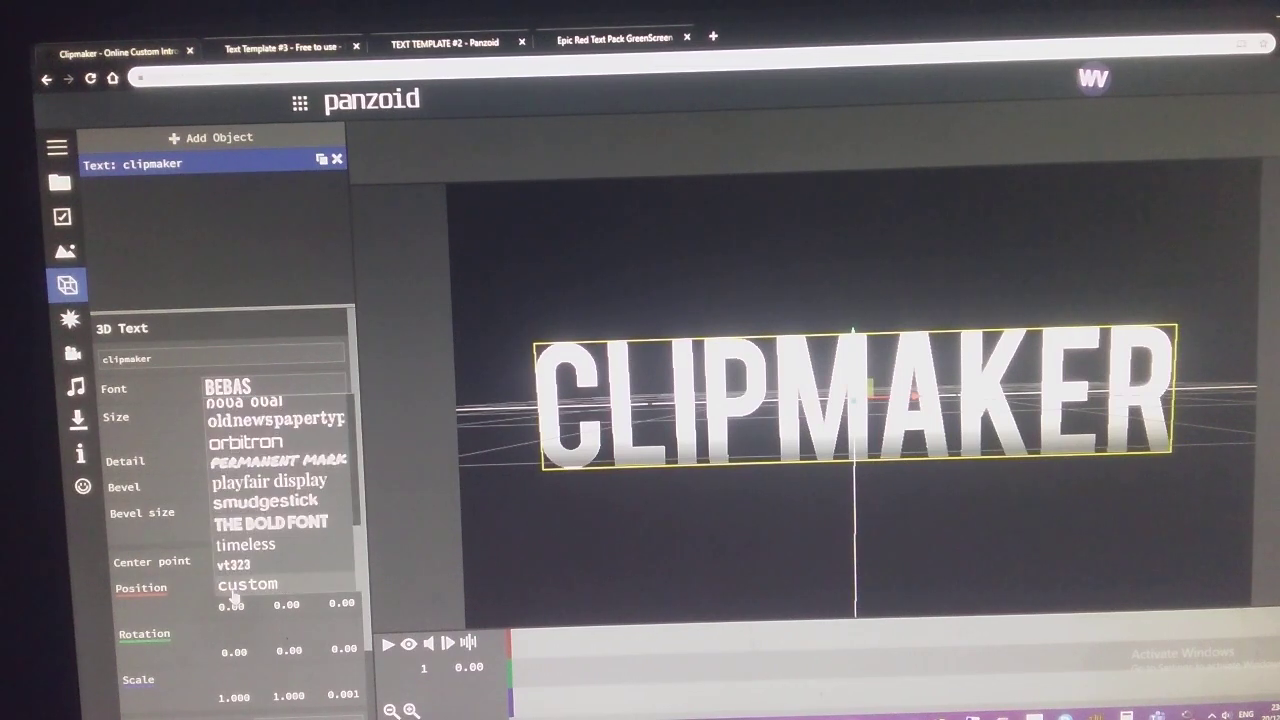
Load the American Captain font as a custom font and make the lettering read TEXT.
click(248, 584)
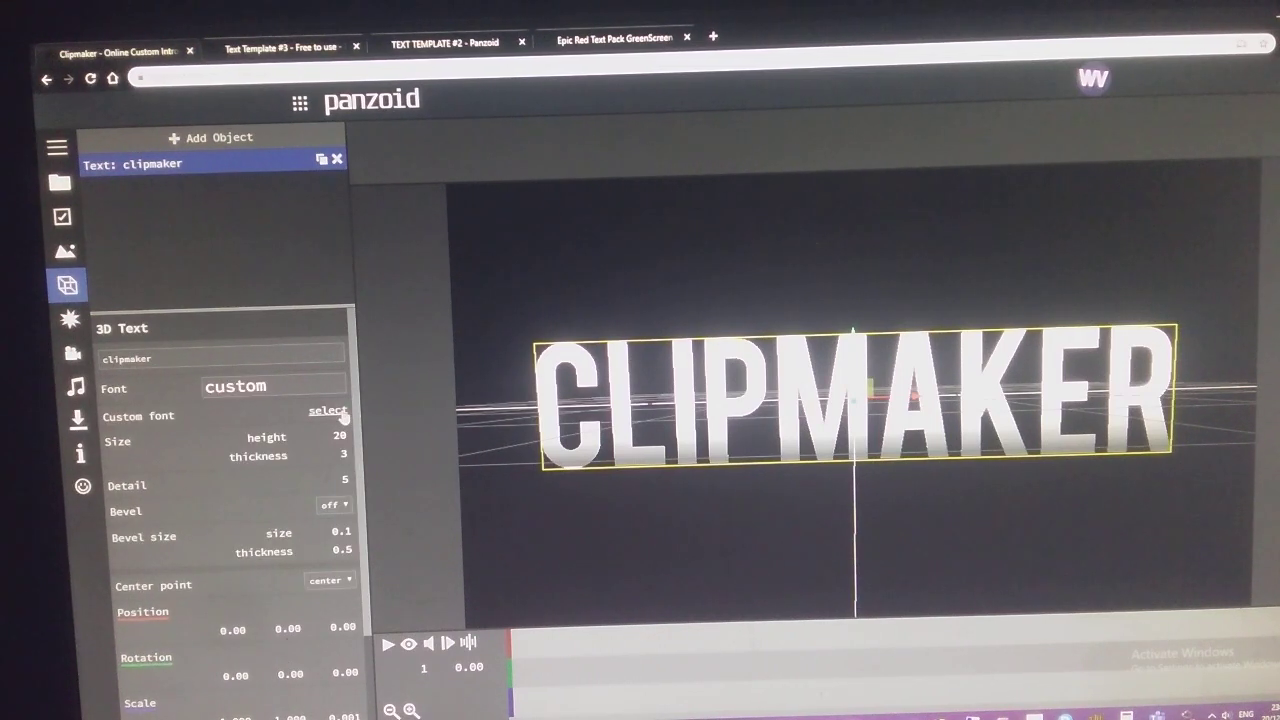
click(328, 412)
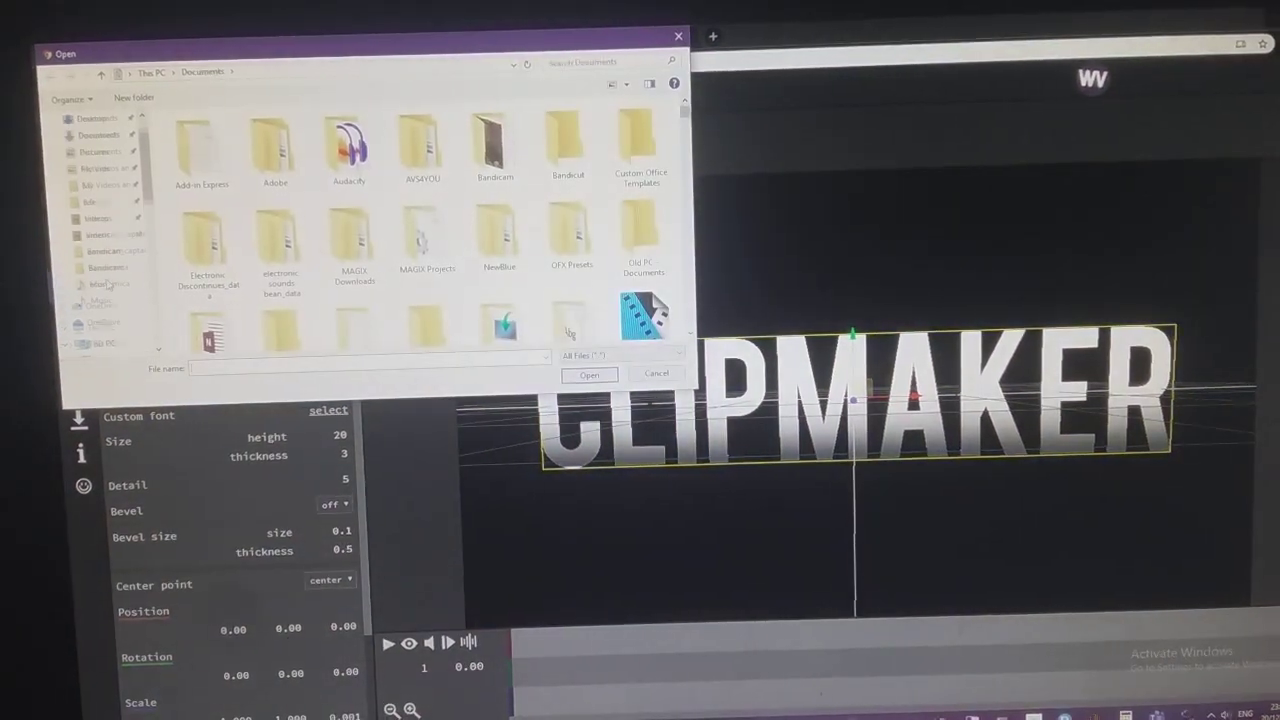
click(120, 278)
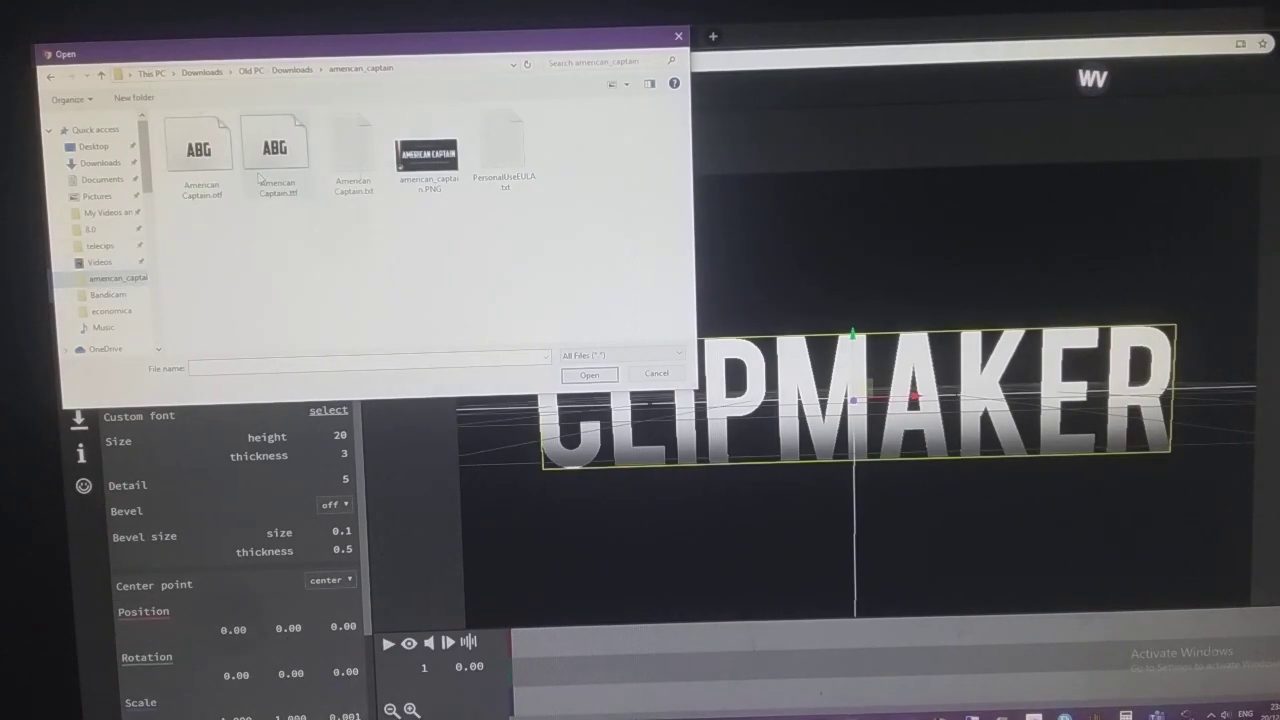
click(656, 374)
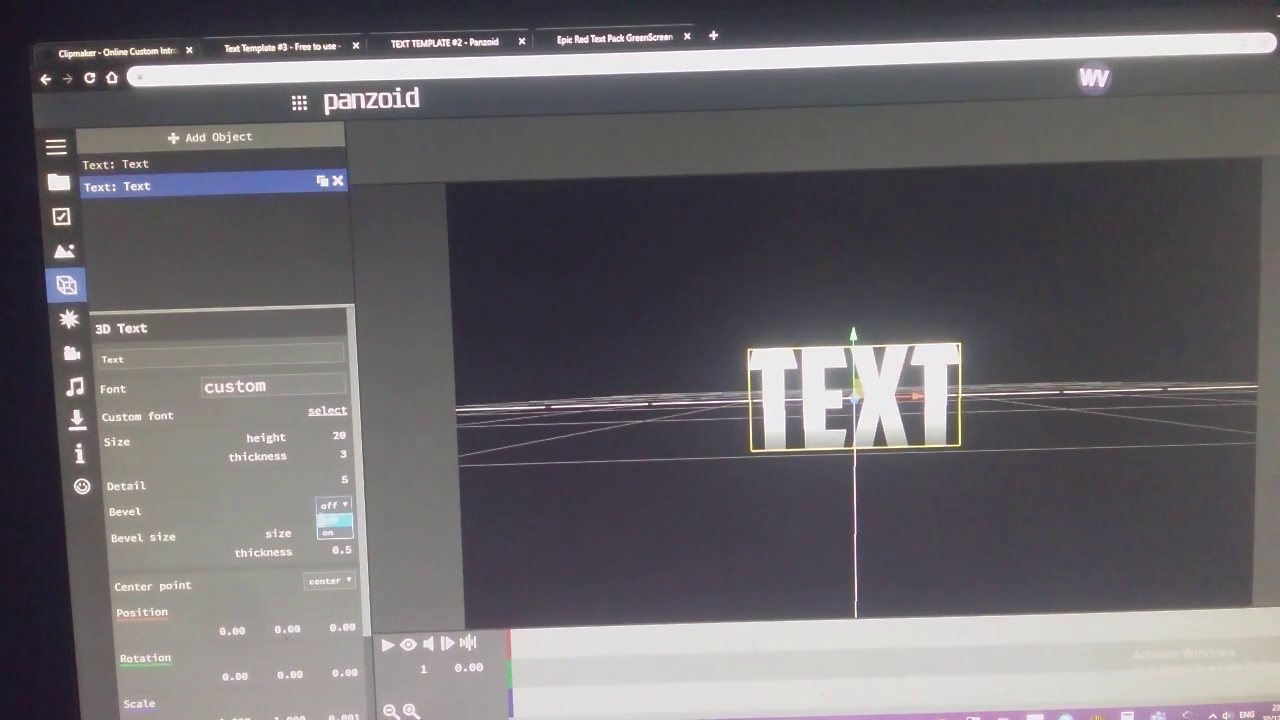
Enable bevel at thickness 1.3, duplicate the text layer, and create a new group.
click(334, 504)
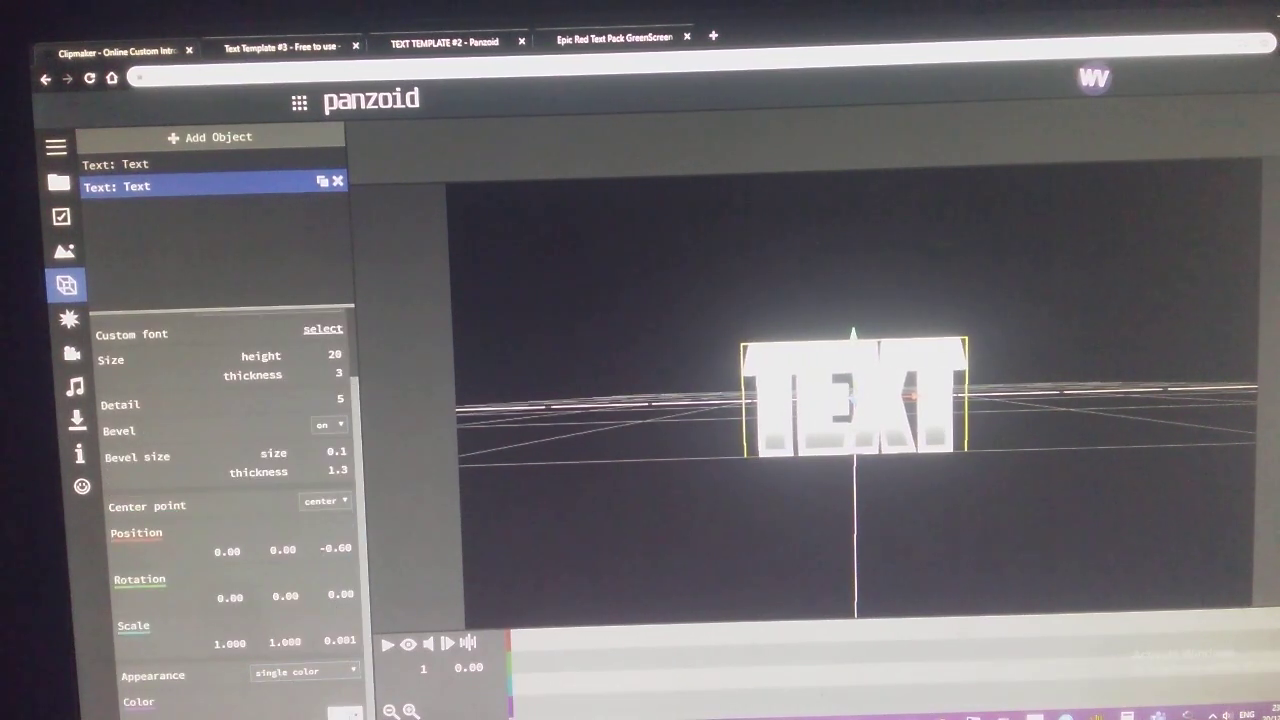
click(344, 710)
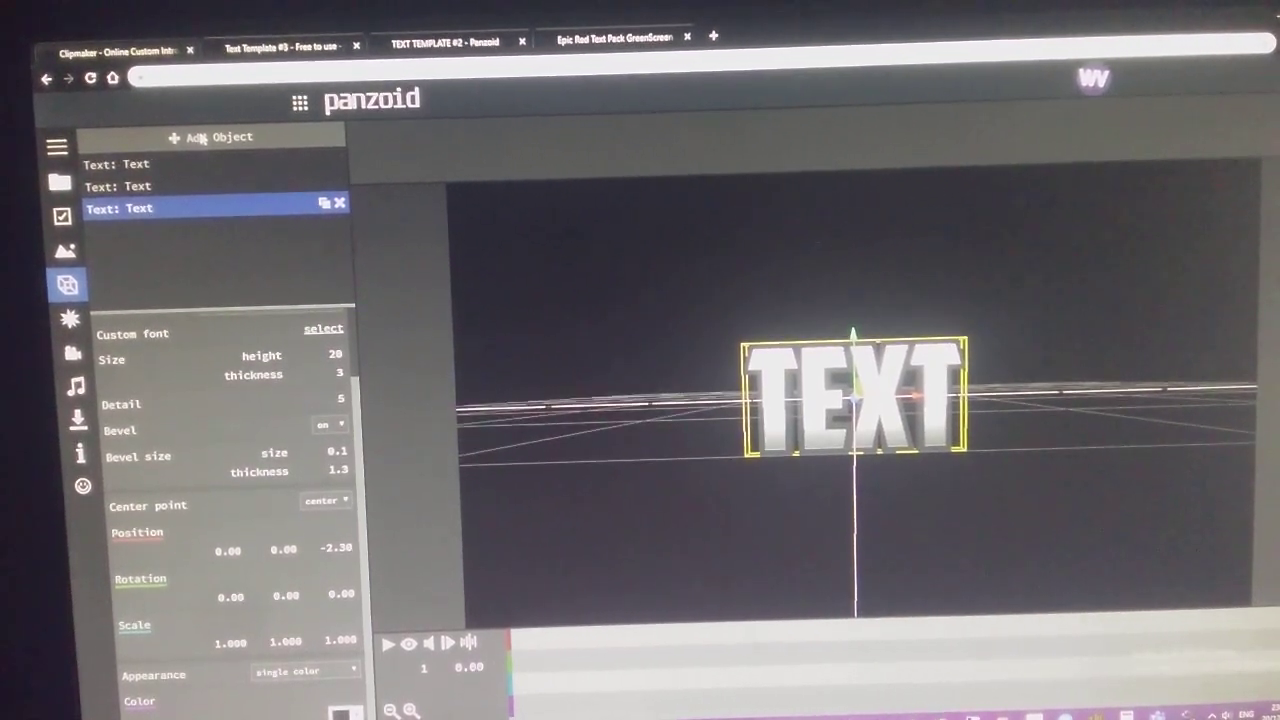
click(210, 136)
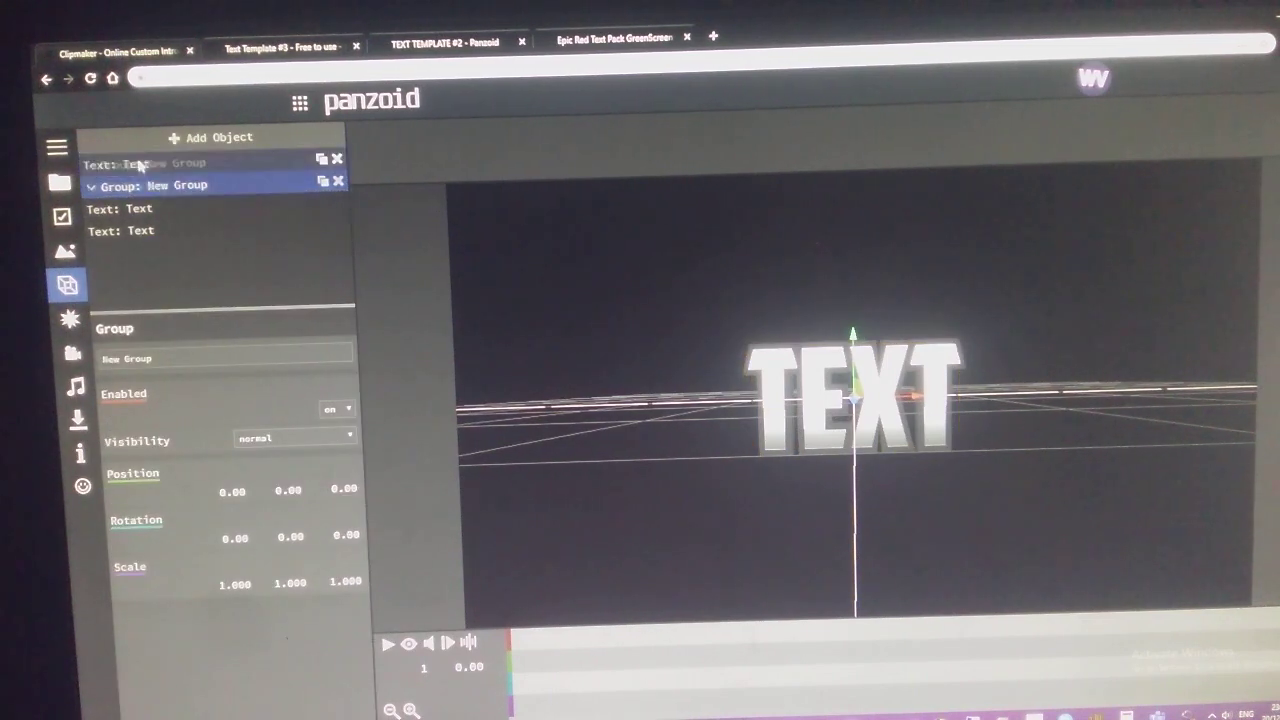
Nest the text layers inside New Group, tilt it to -29.80 X rotation, and expand it.
click(150, 164)
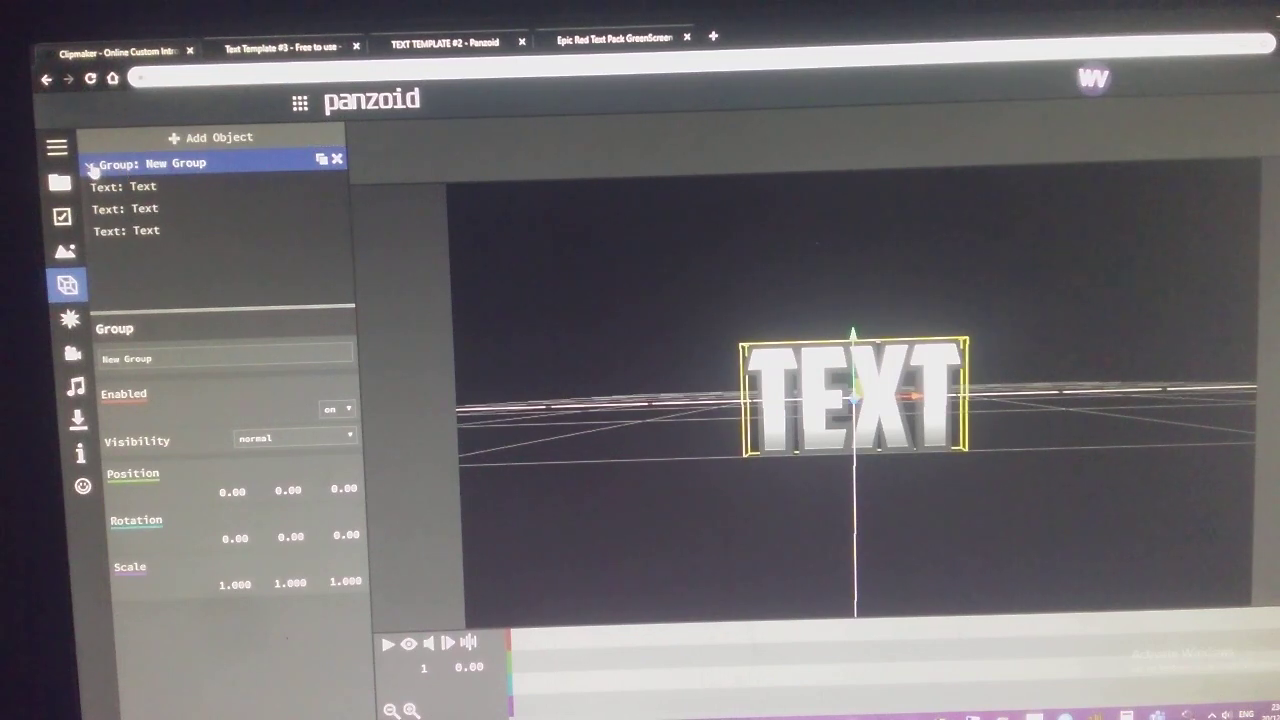
click(90, 164)
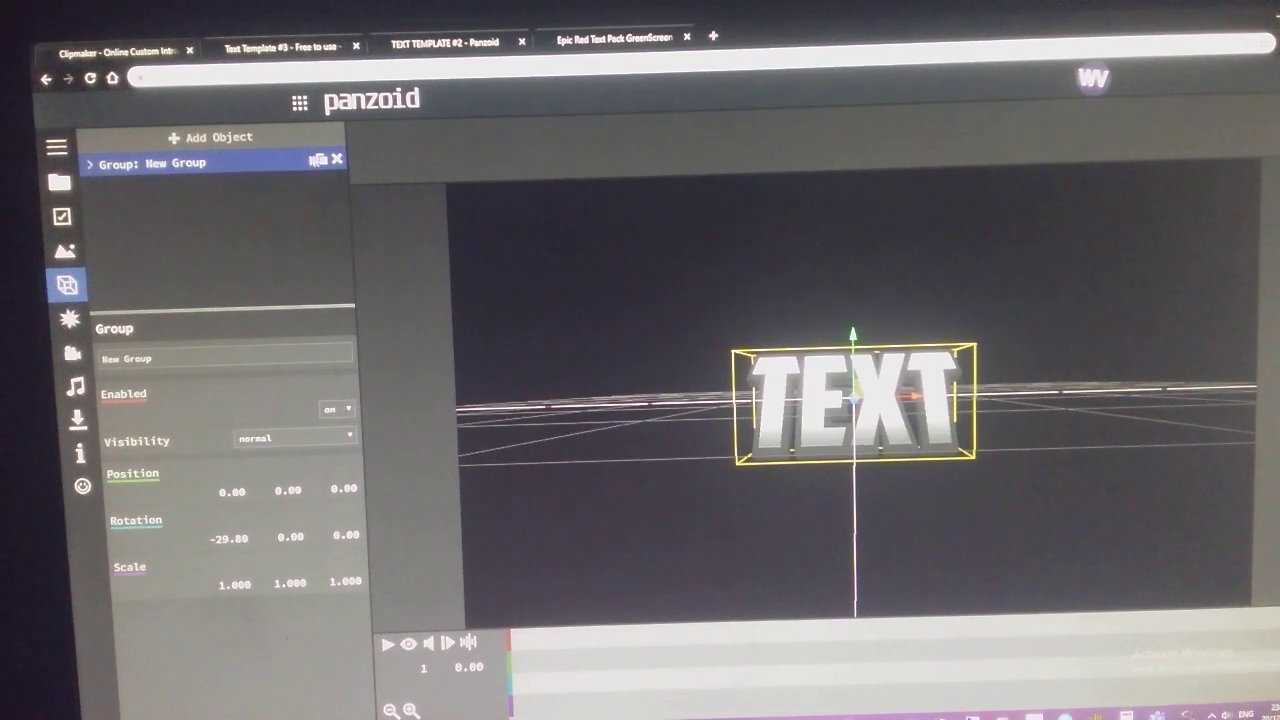
click(90, 164)
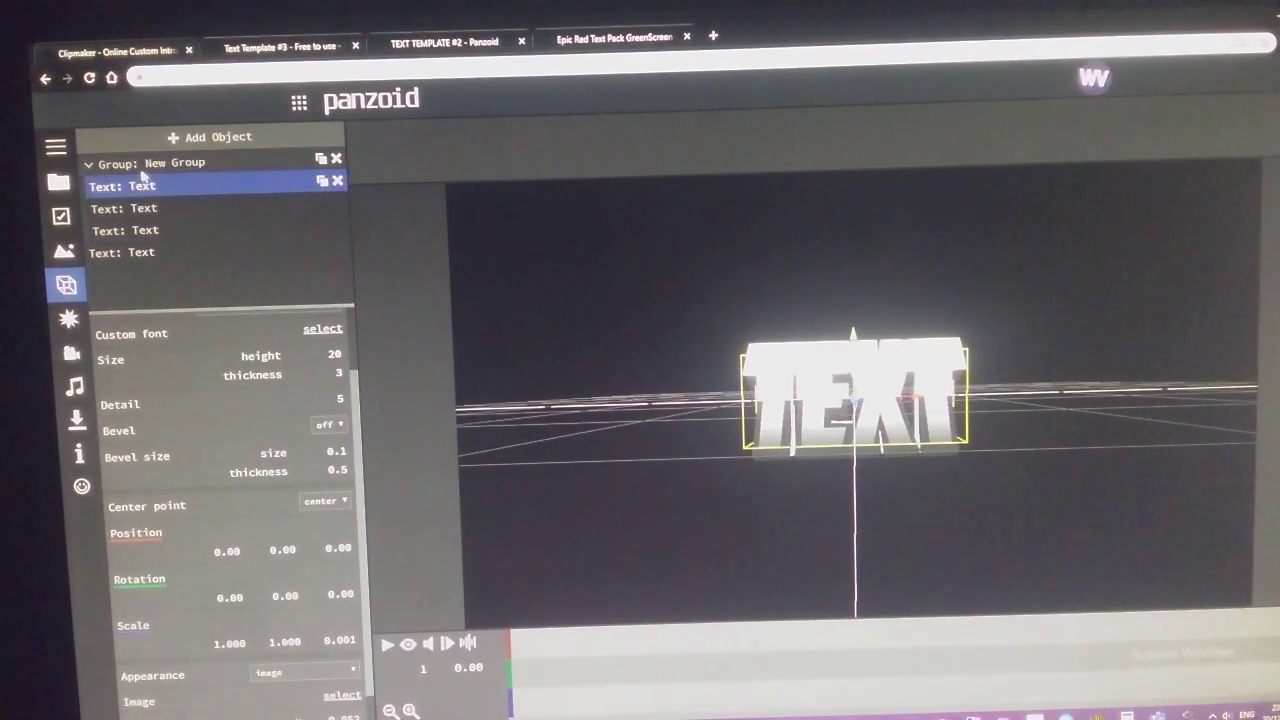
Set the group and a text layer's rotation to -29.80 for the angled, outlined logo.
click(120, 162)
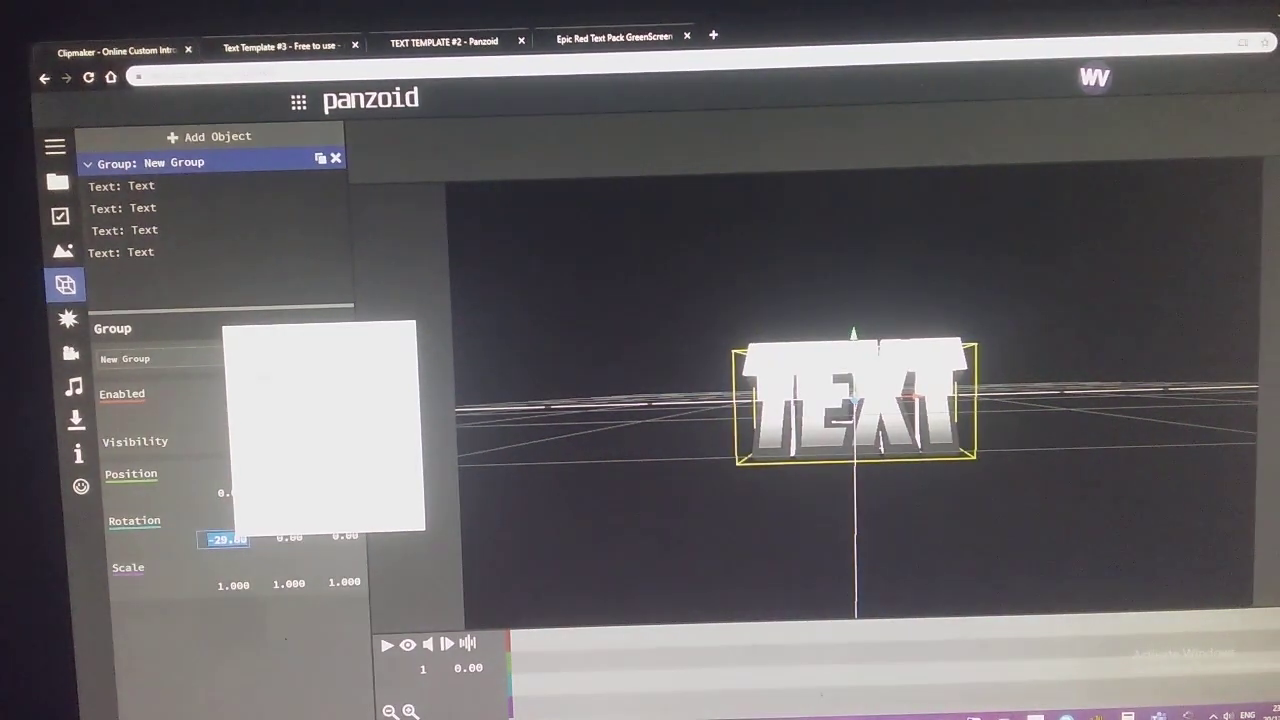
click(122, 252)
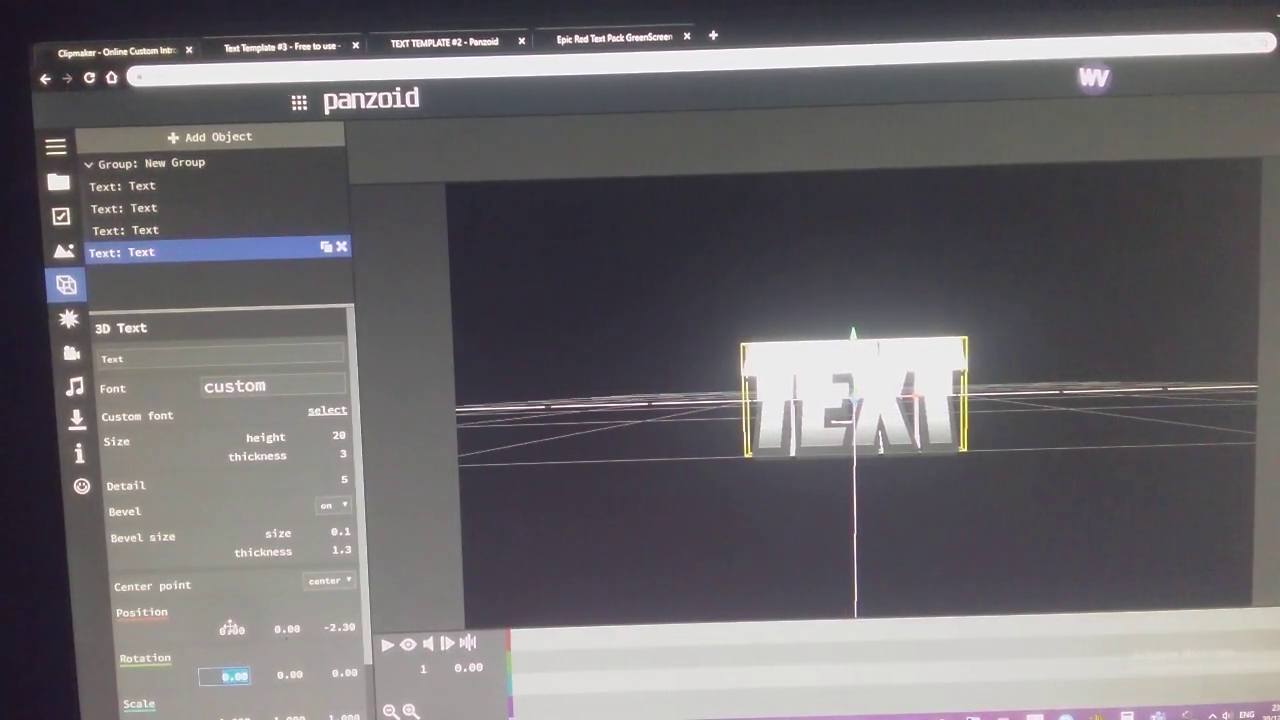
text(-29.80)
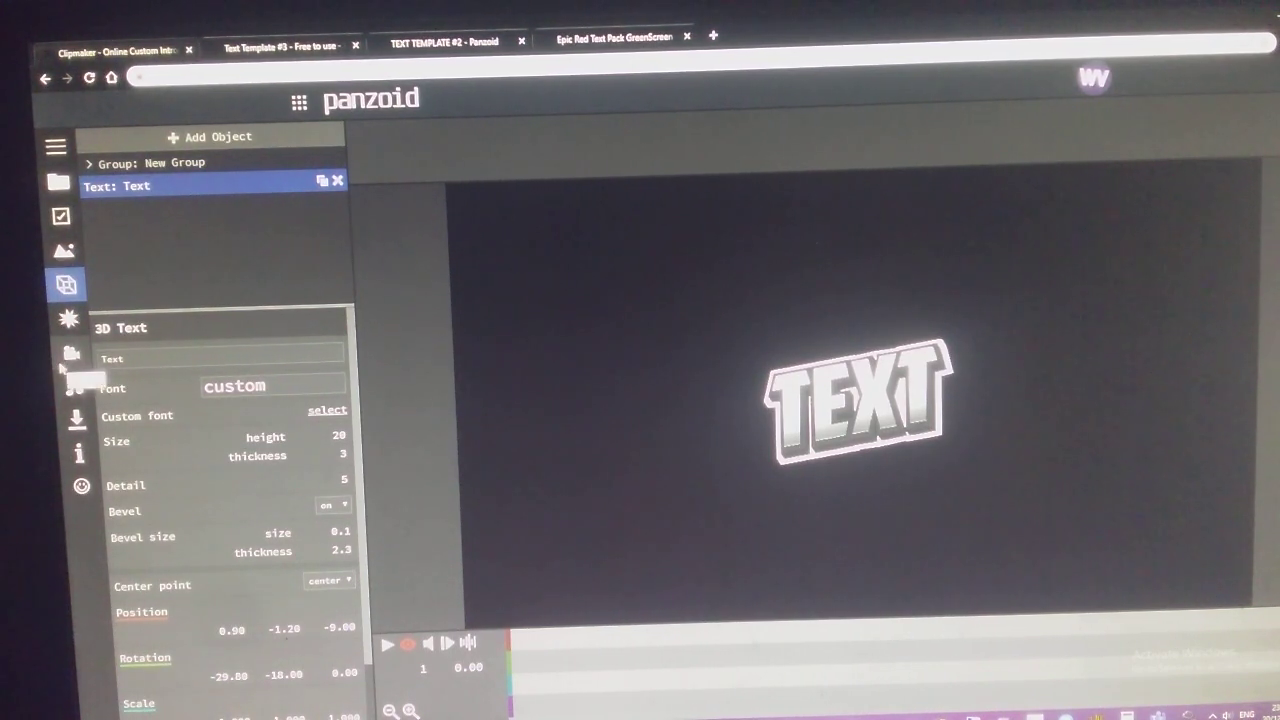
Switch the camera's projection mode to perspective (3d).
click(70, 352)
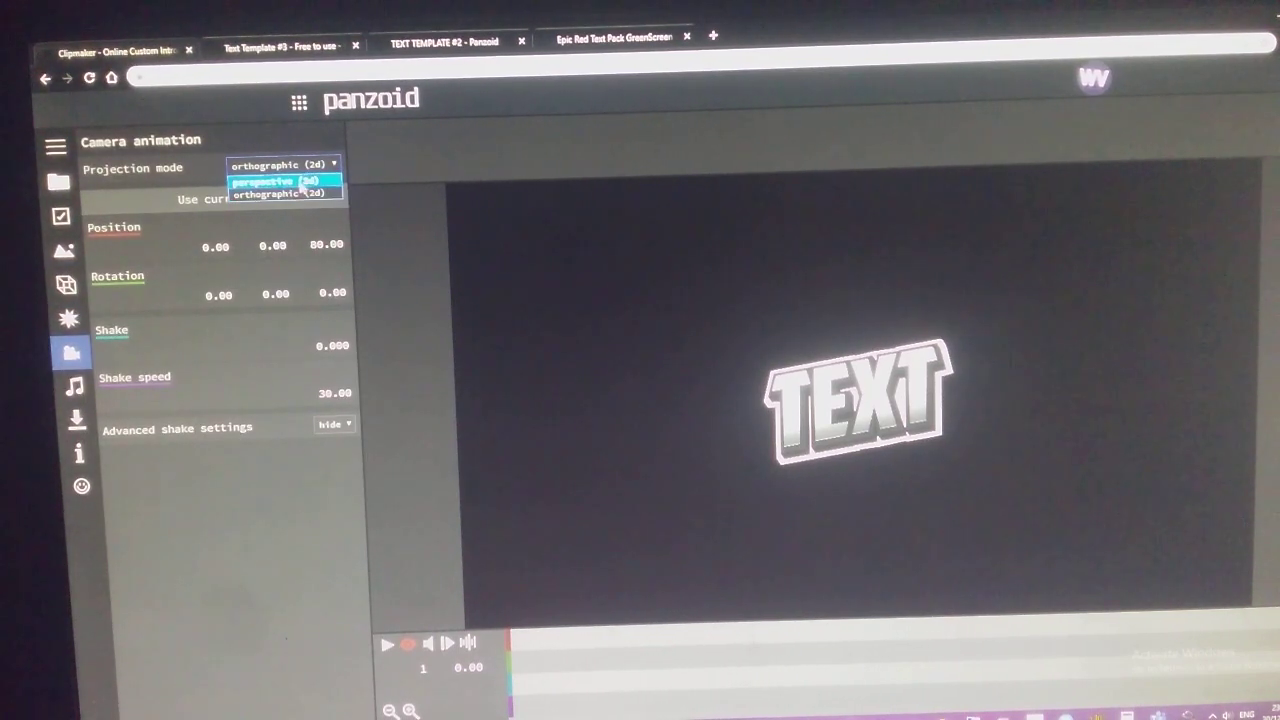
click(284, 180)
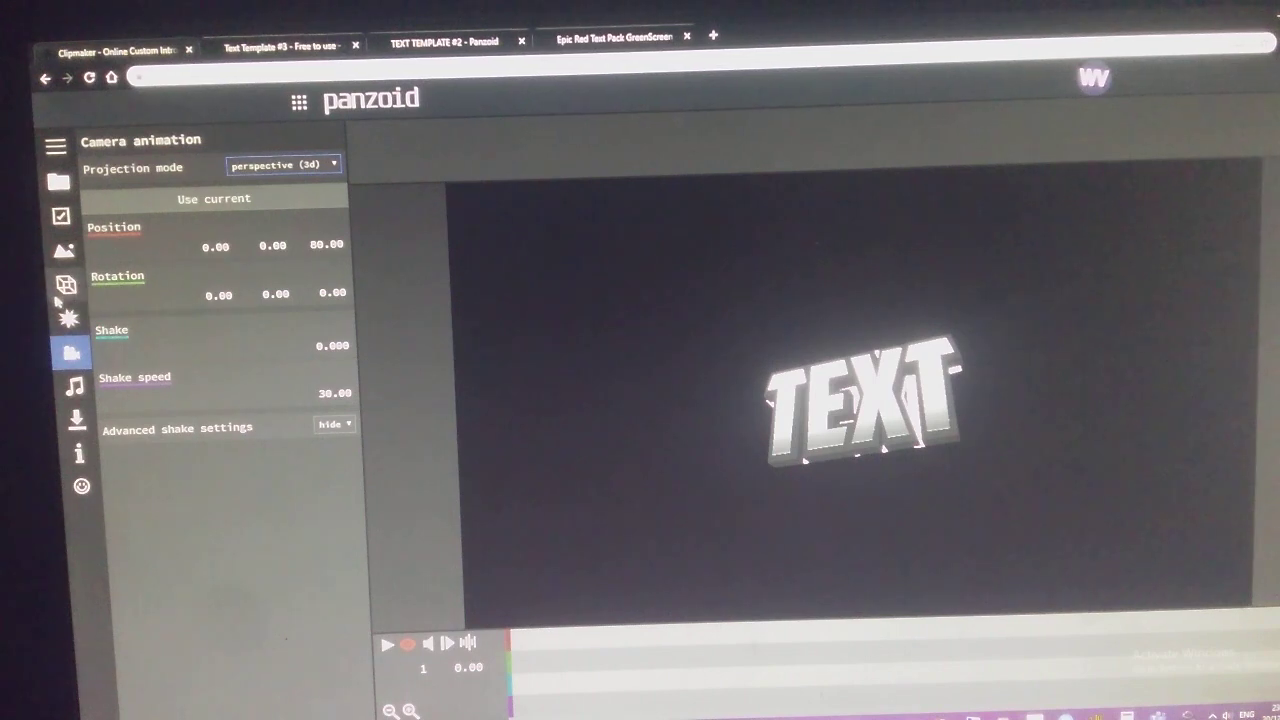
click(64, 284)
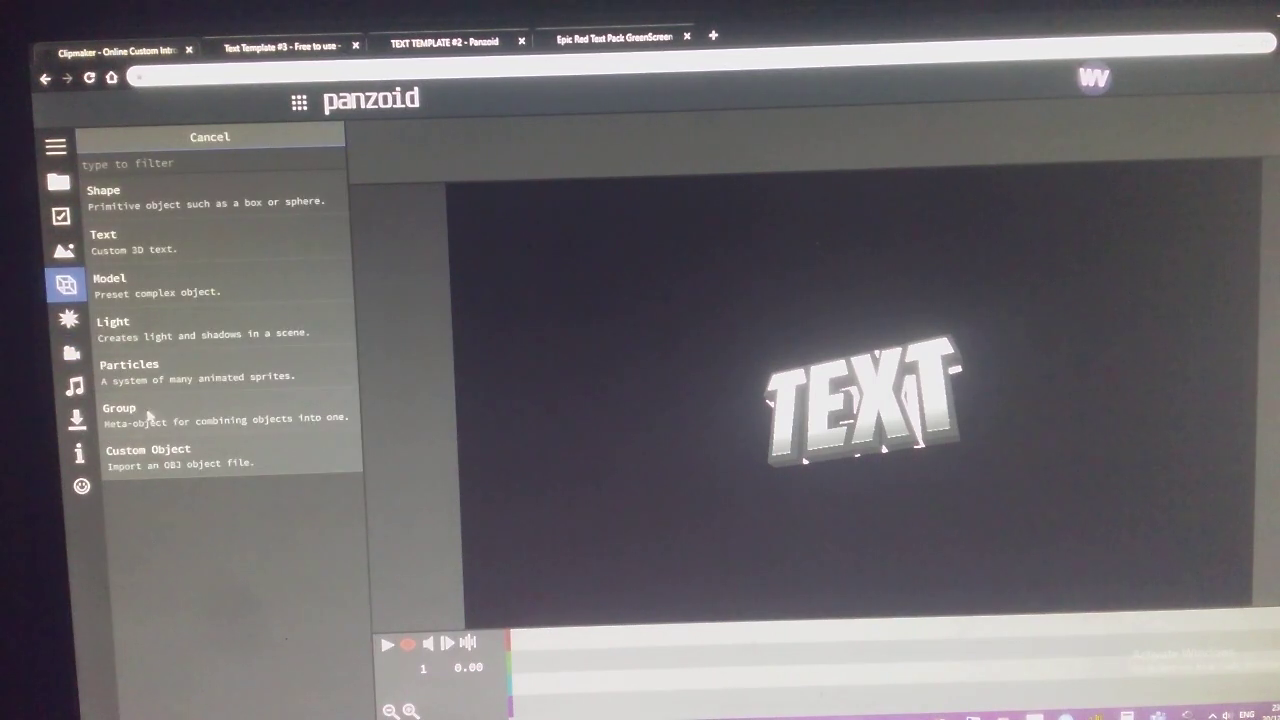
Add a second group and nest all TEXT logo layers and the existing group inside it.
click(104, 234)
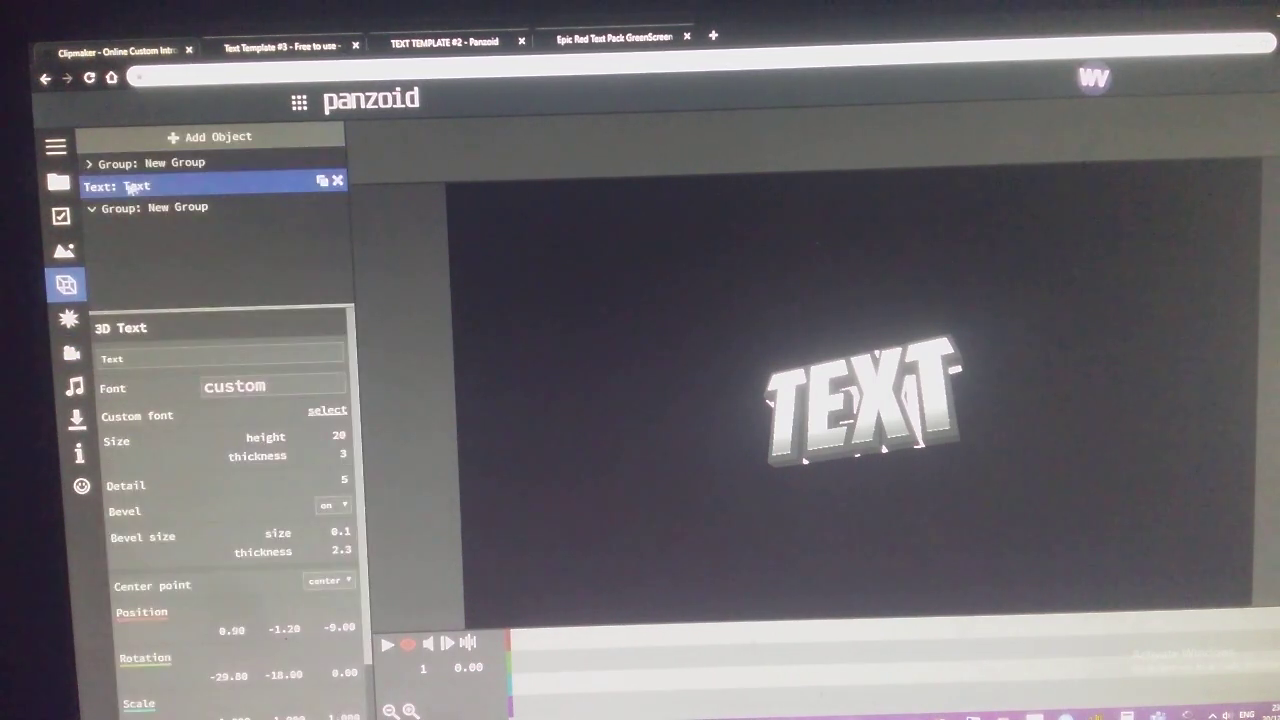
click(88, 164)
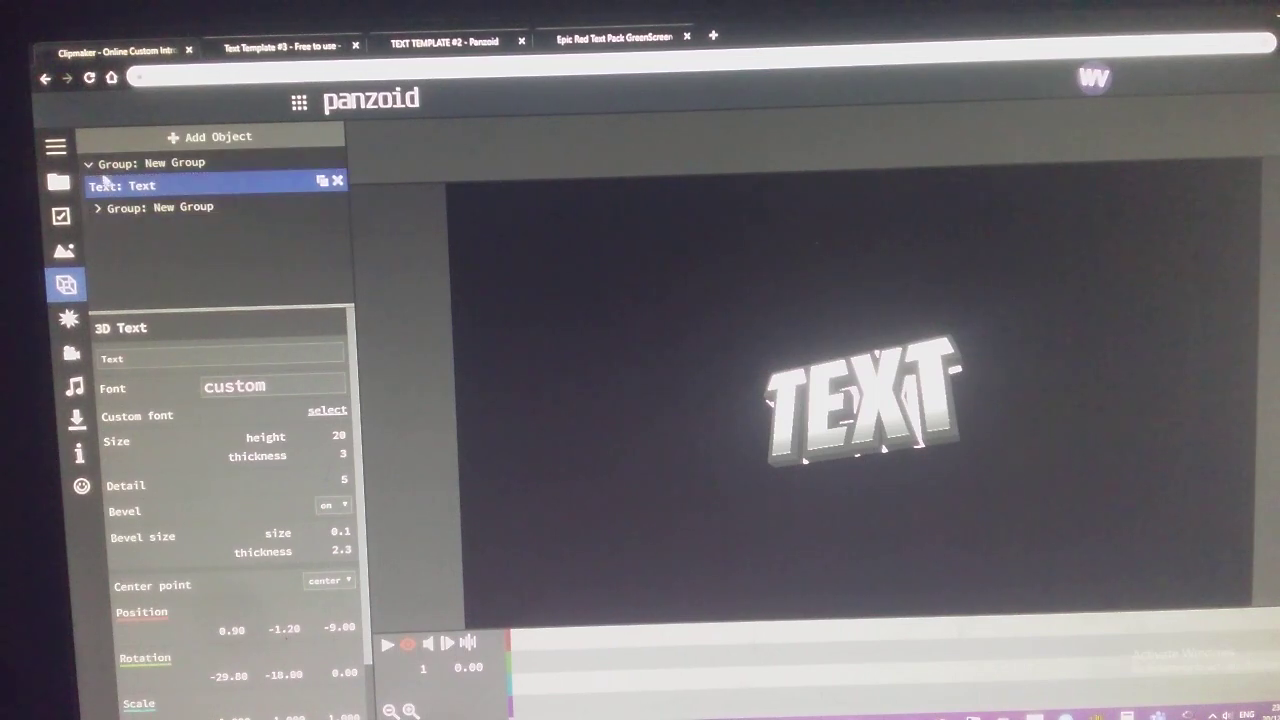
click(170, 162)
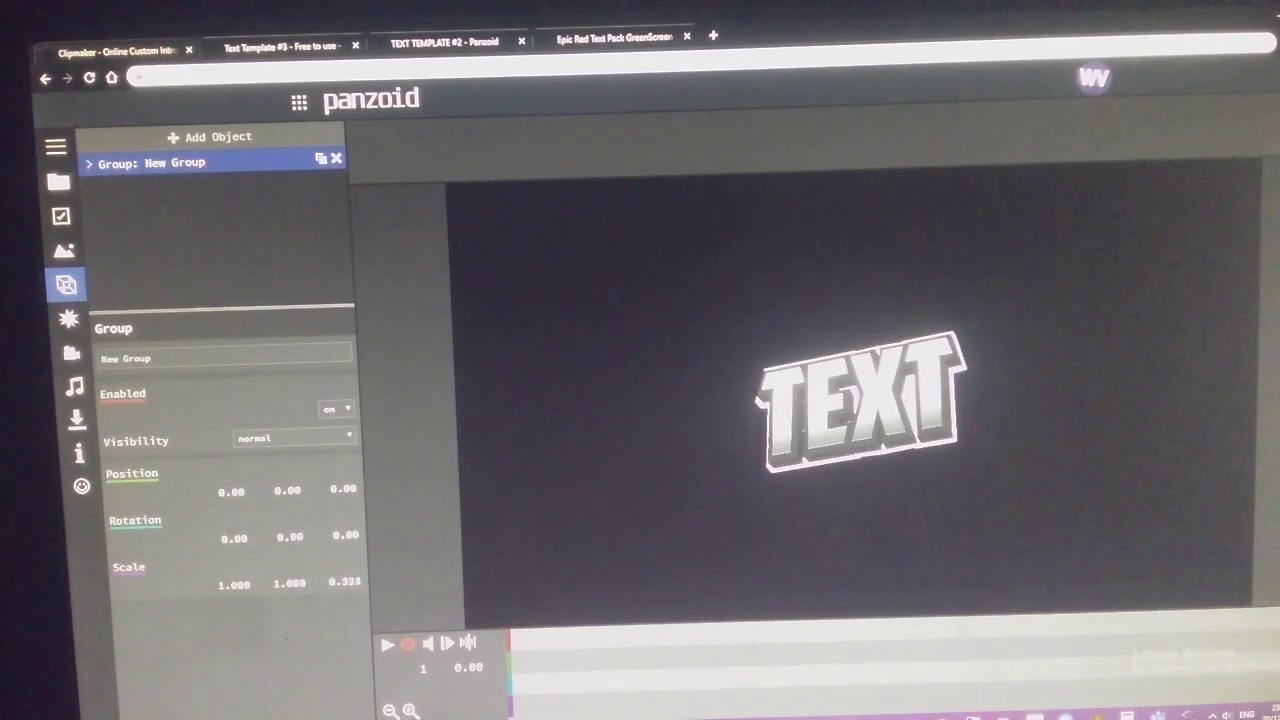